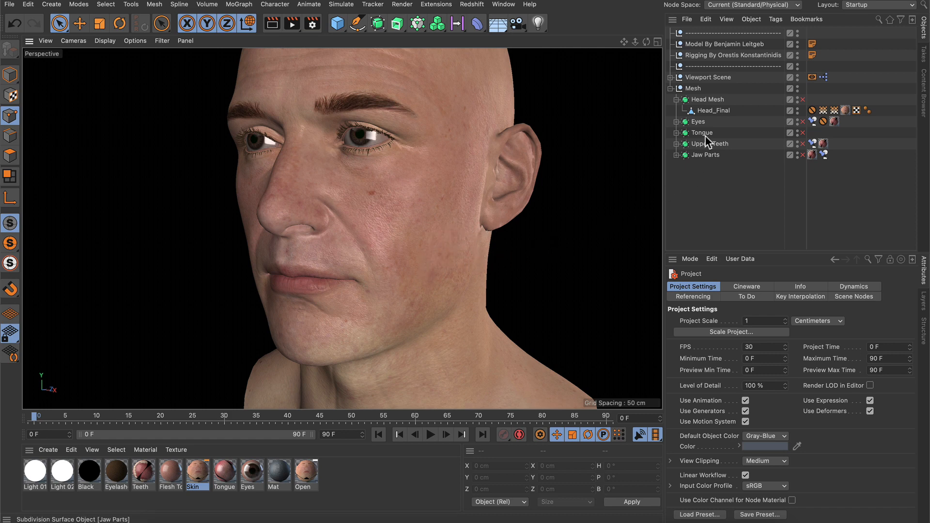
- Select the Head_Final mesh and pick a single cheek point
click(710, 111)
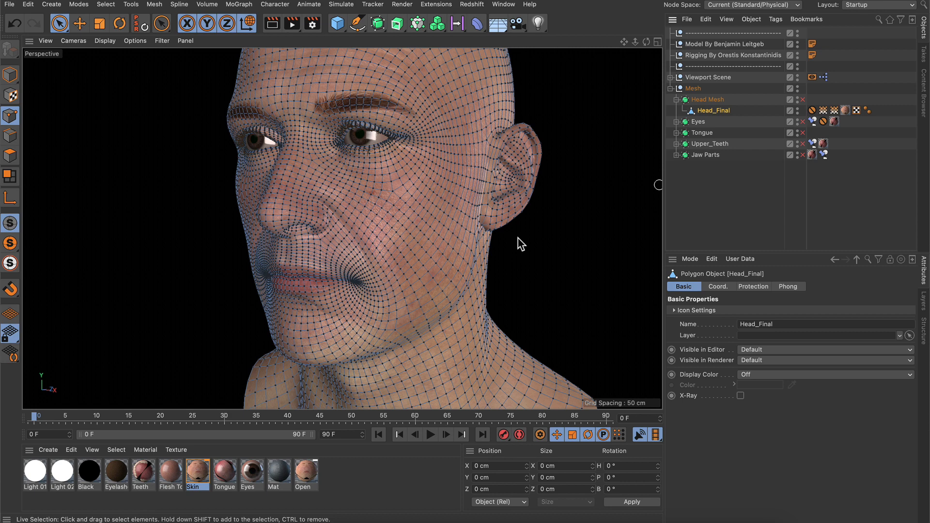
mouse_move(428, 247)
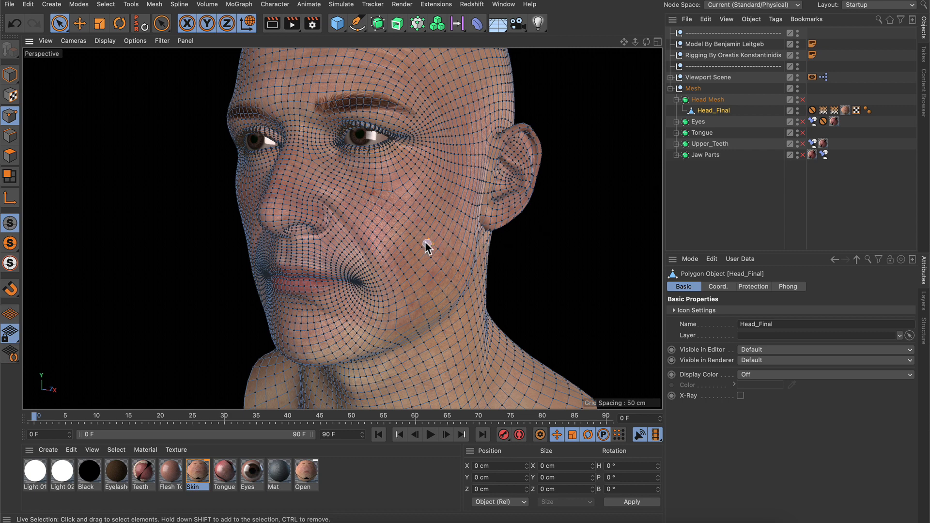
click(81, 23)
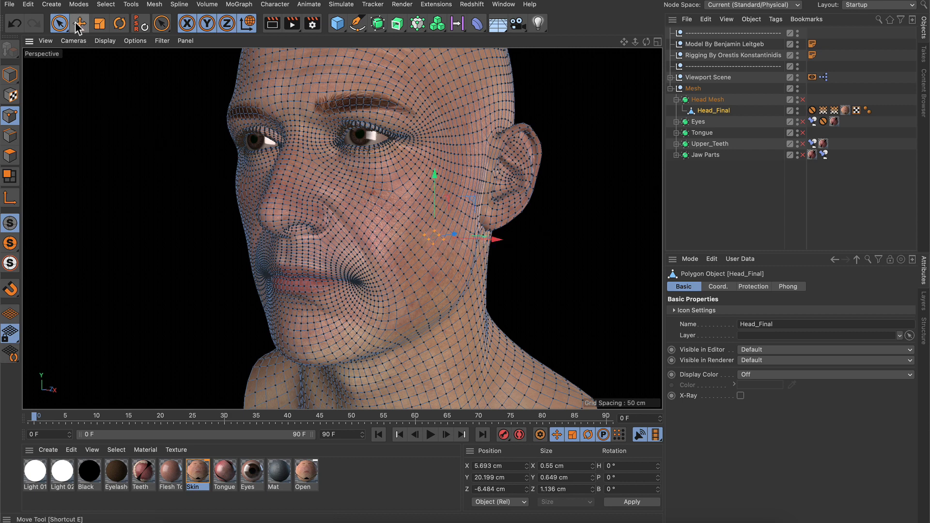
- Activate the Move tool to test-drag the selected cheek point
click(80, 23)
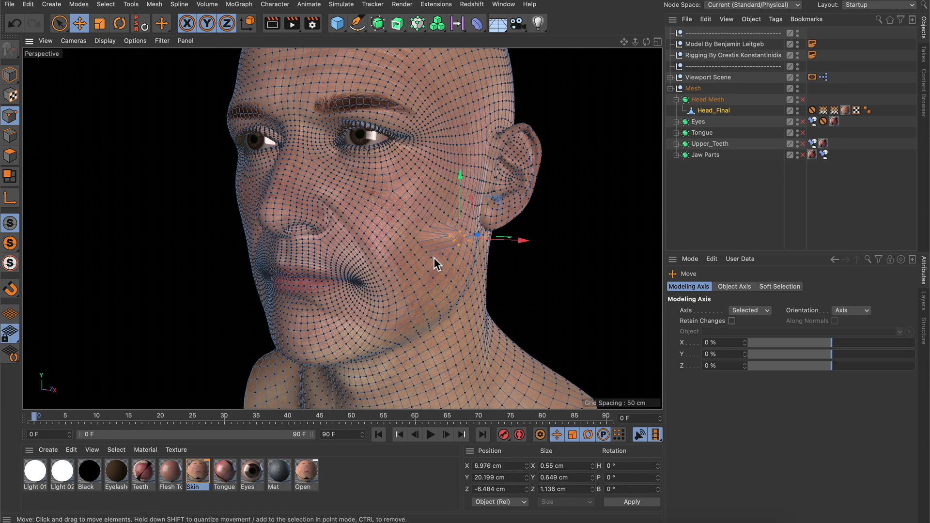
mouse_move(439, 248)
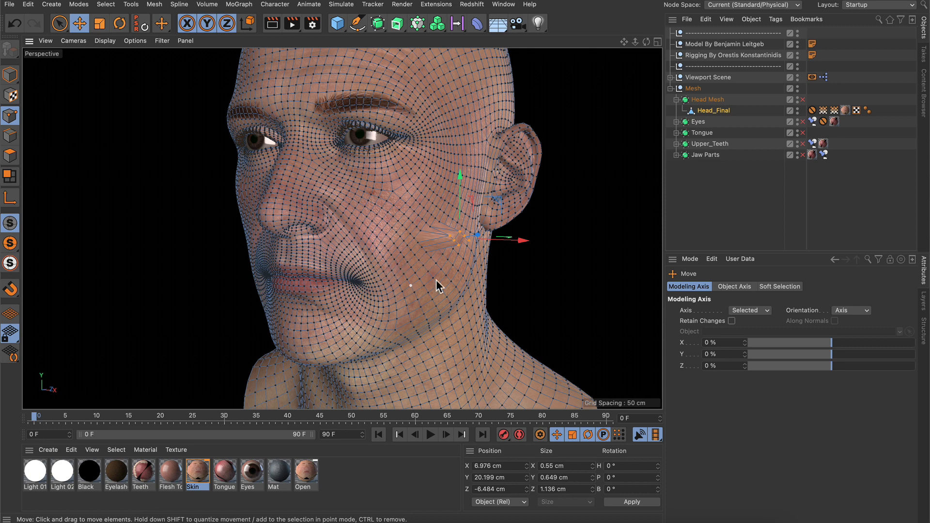
mouse_move(421, 249)
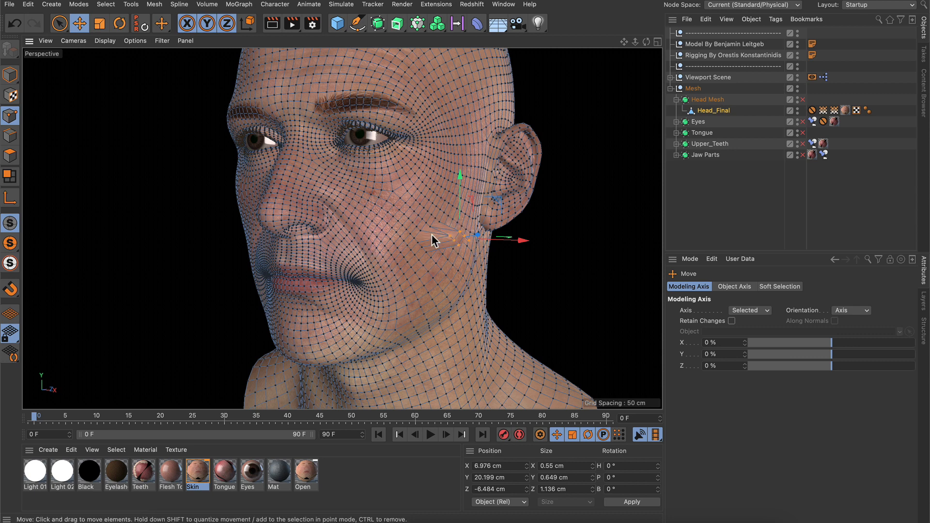
mouse_move(464, 285)
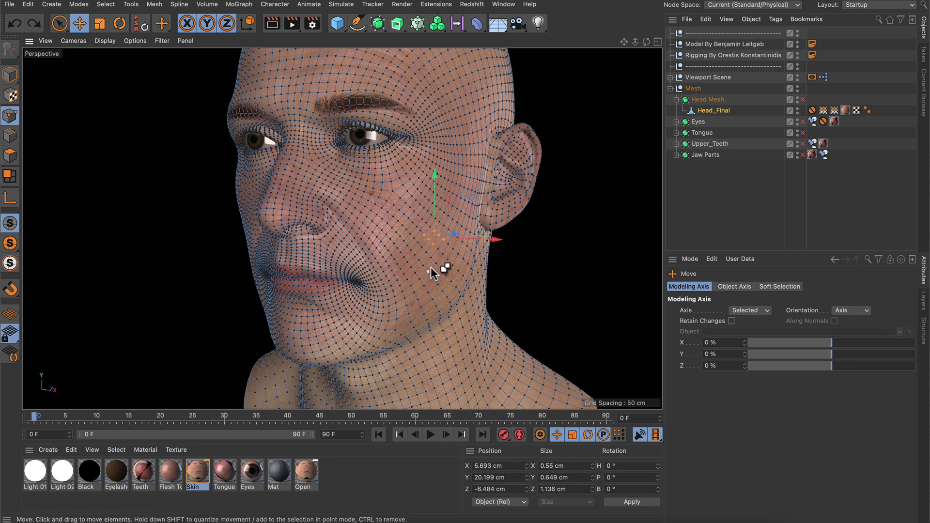
mouse_move(549, 291)
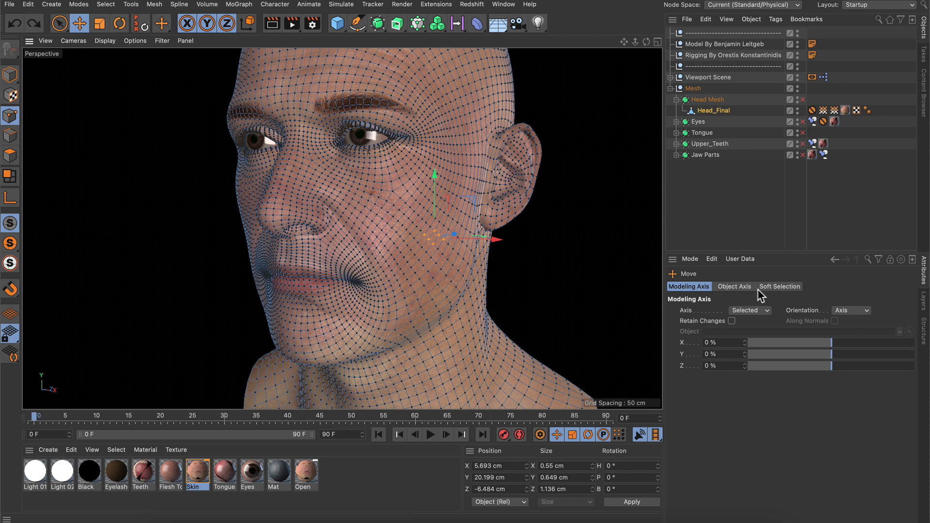
- Enable soft selection with a 7 cm radius and drag the cheek outward along X
click(780, 286)
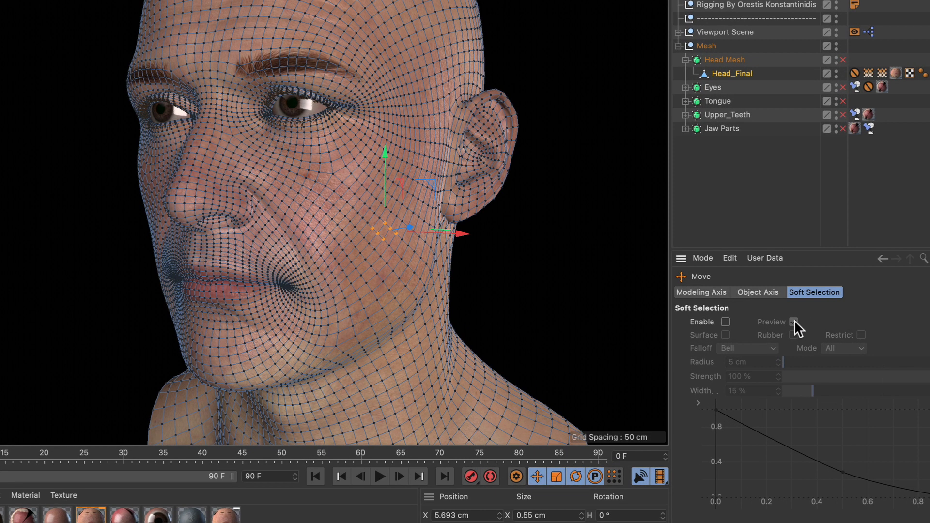
click(724, 321)
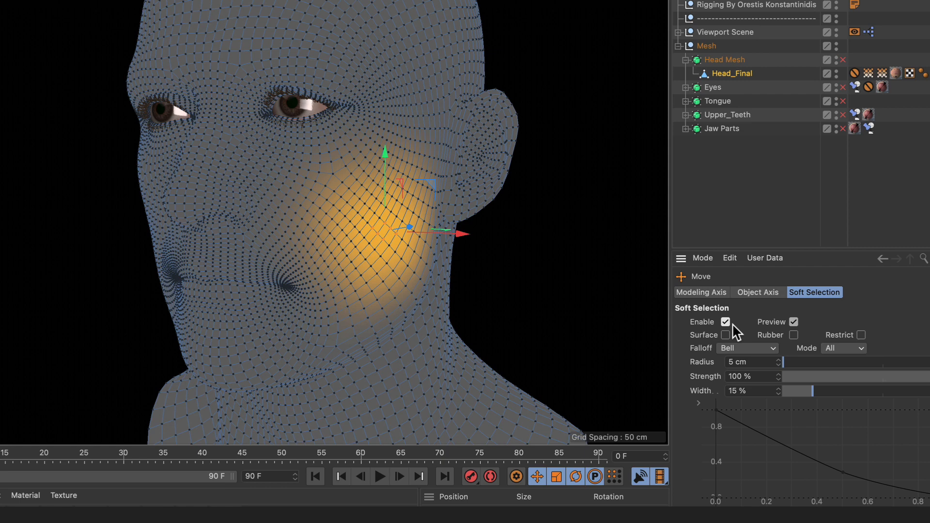
mouse_move(279, 184)
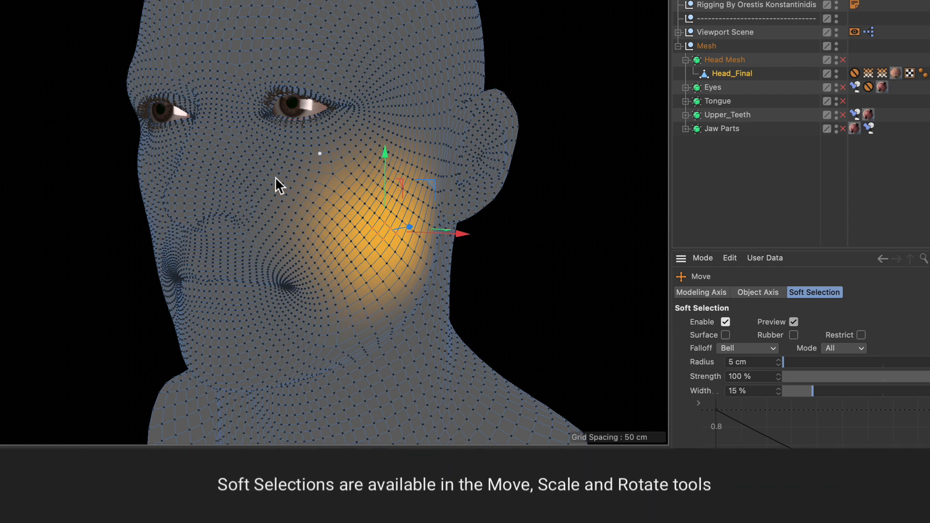
mouse_move(311, 271)
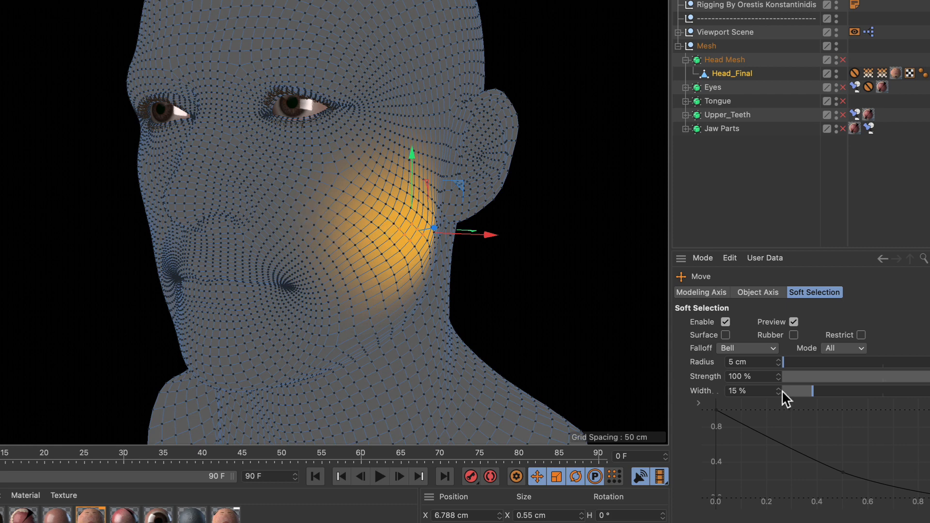
click(779, 359)
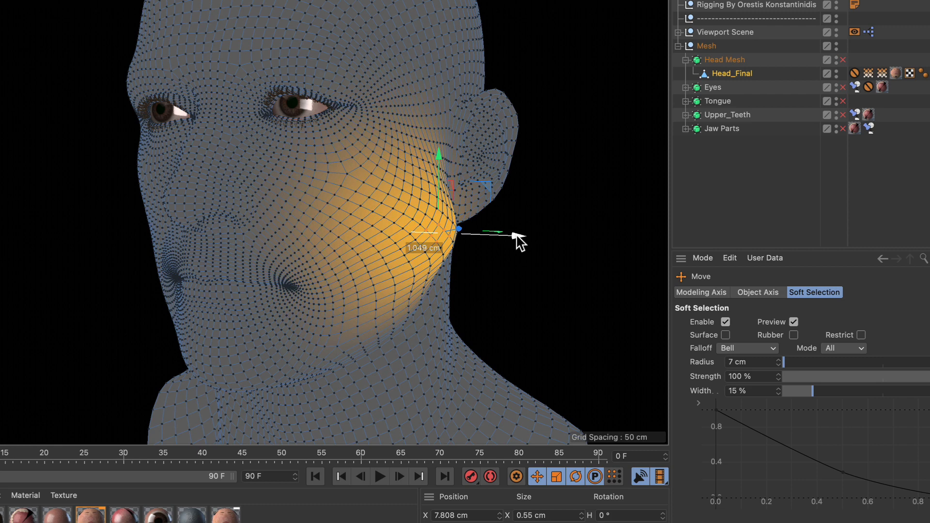
drag(457, 230, 443, 230)
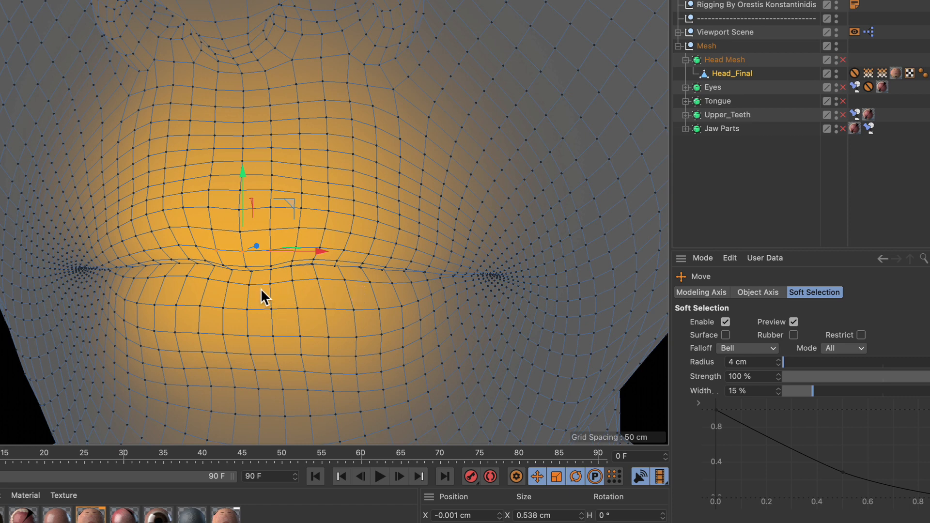
mouse_move(297, 248)
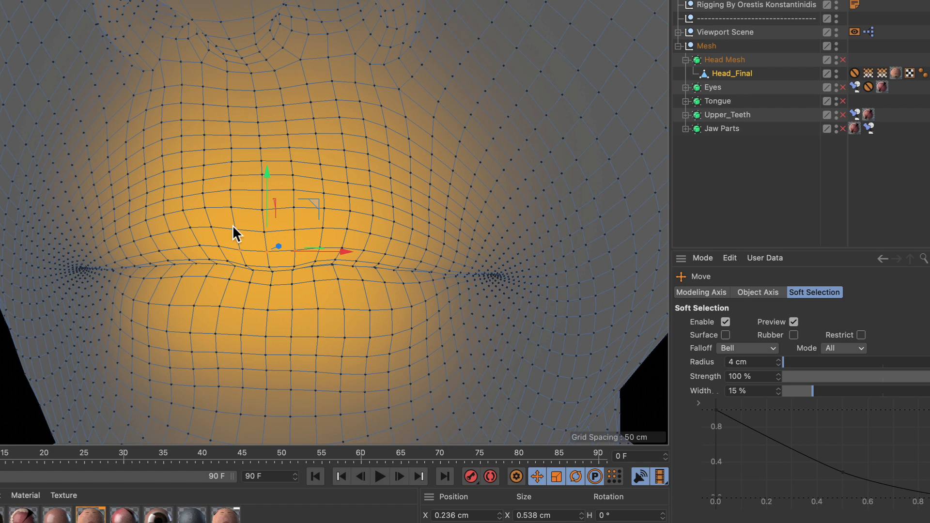
mouse_move(262, 279)
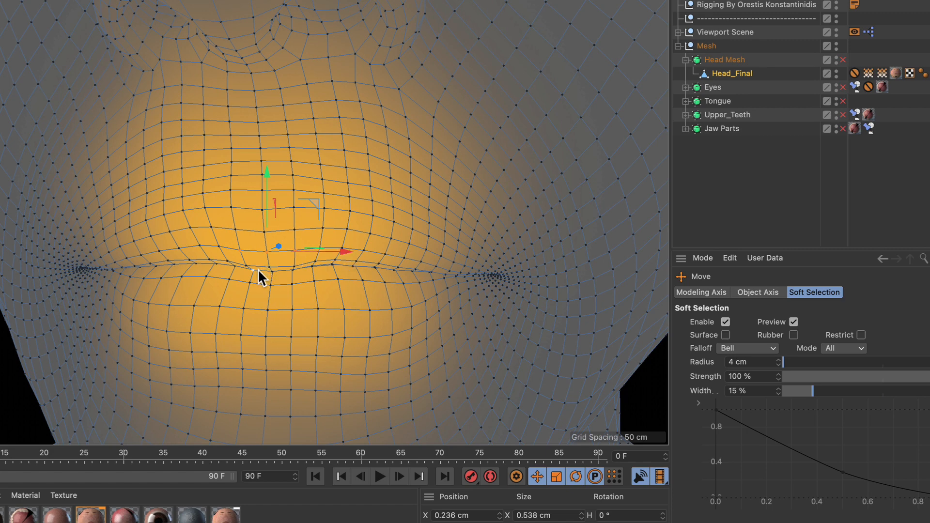
mouse_move(315, 279)
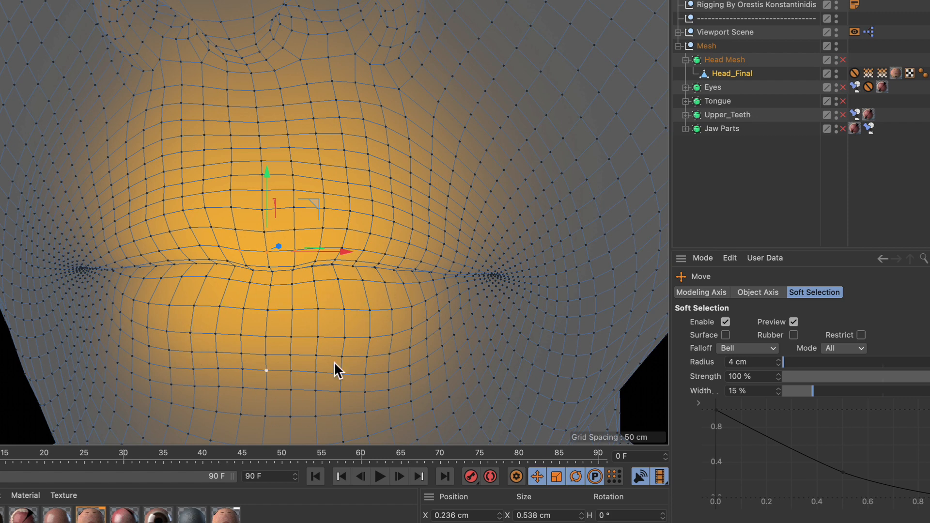
mouse_move(353, 354)
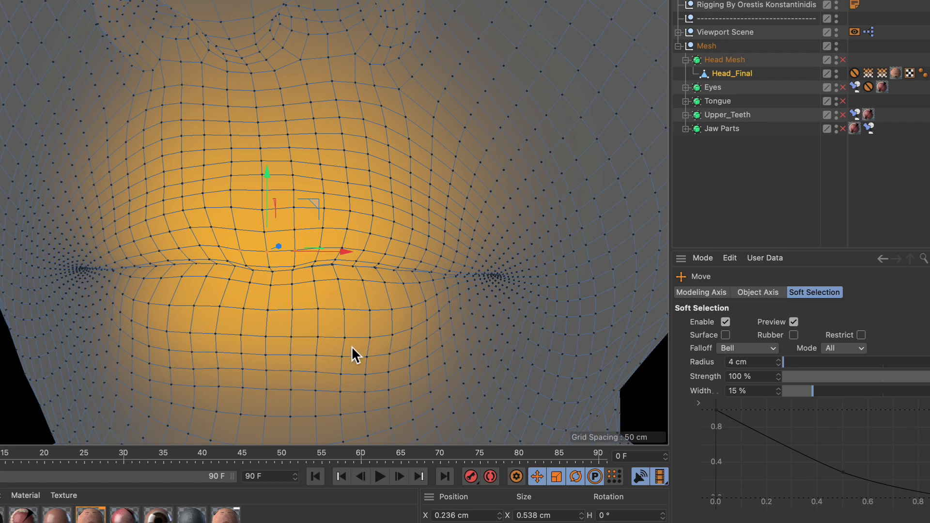
mouse_move(536, 299)
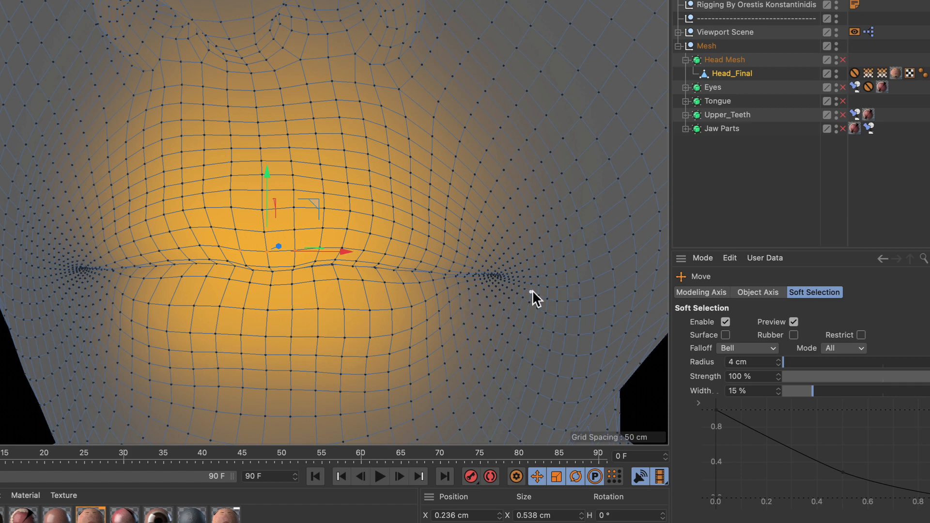
mouse_move(730, 343)
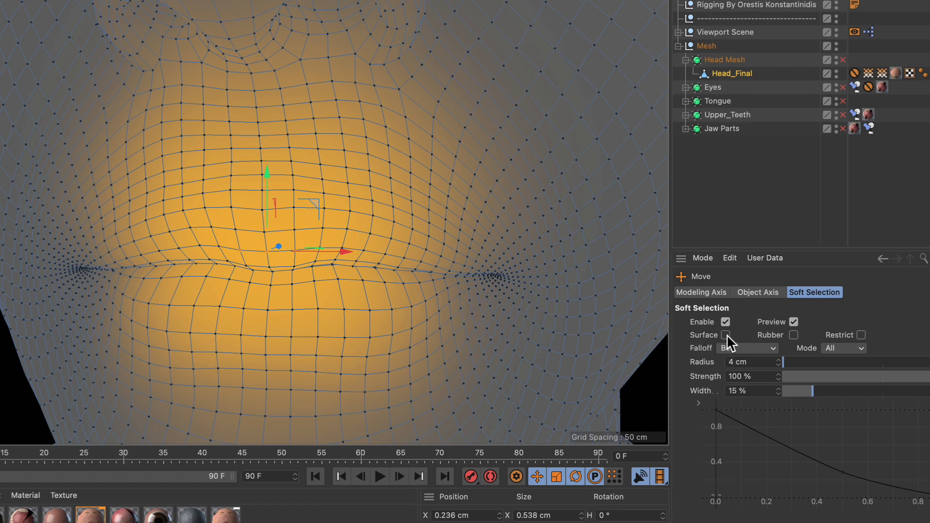
- Tick Surface in the Move tool's Soft Selection settings to spare the lower lip
click(724, 336)
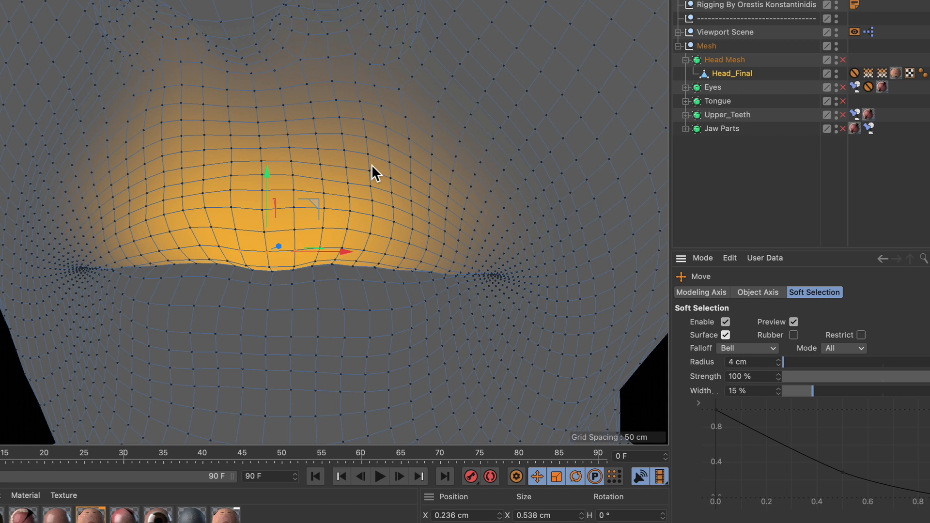
mouse_move(224, 269)
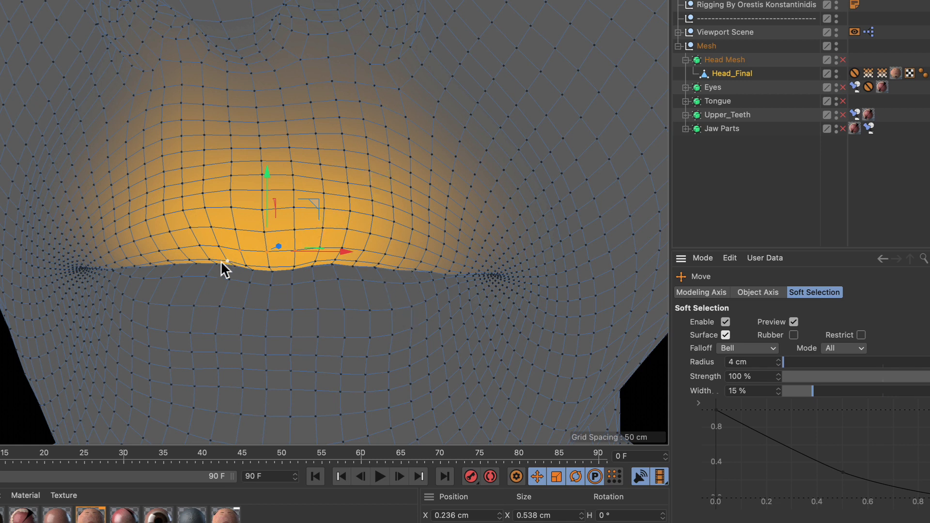
mouse_move(241, 273)
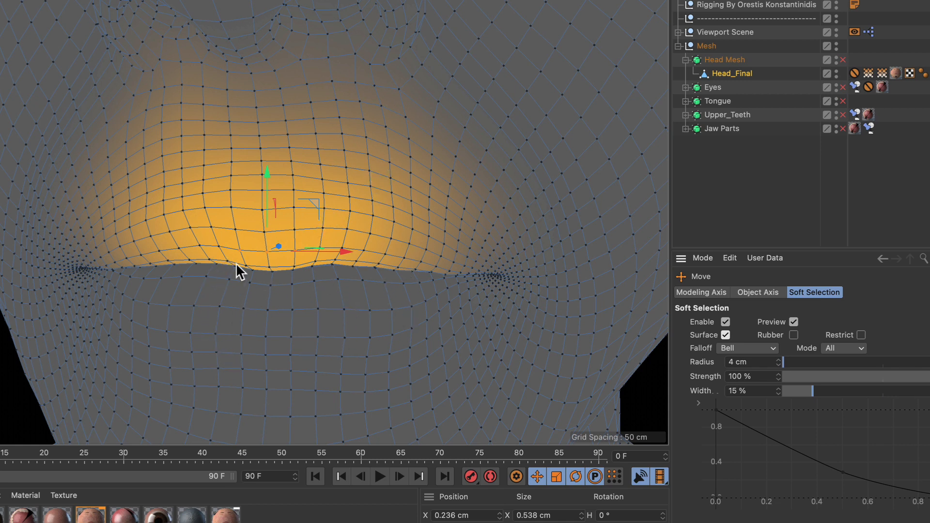
mouse_move(317, 214)
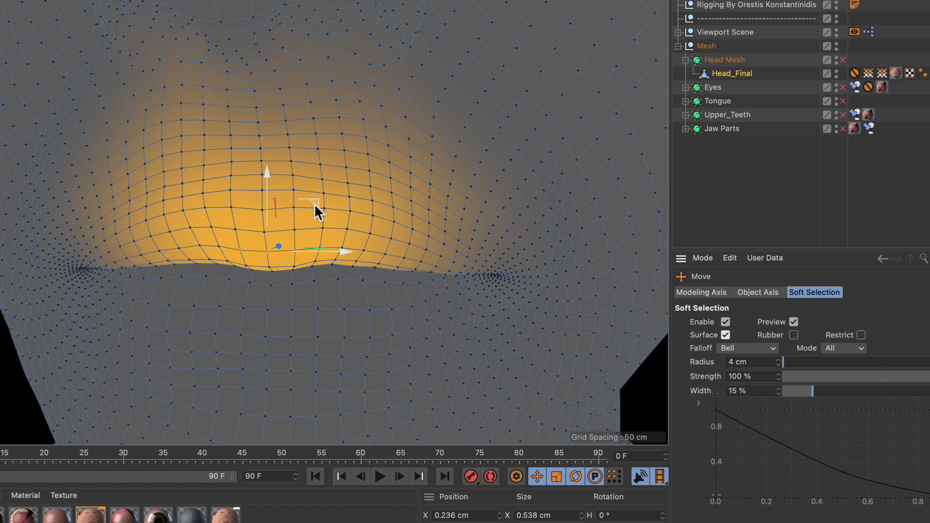